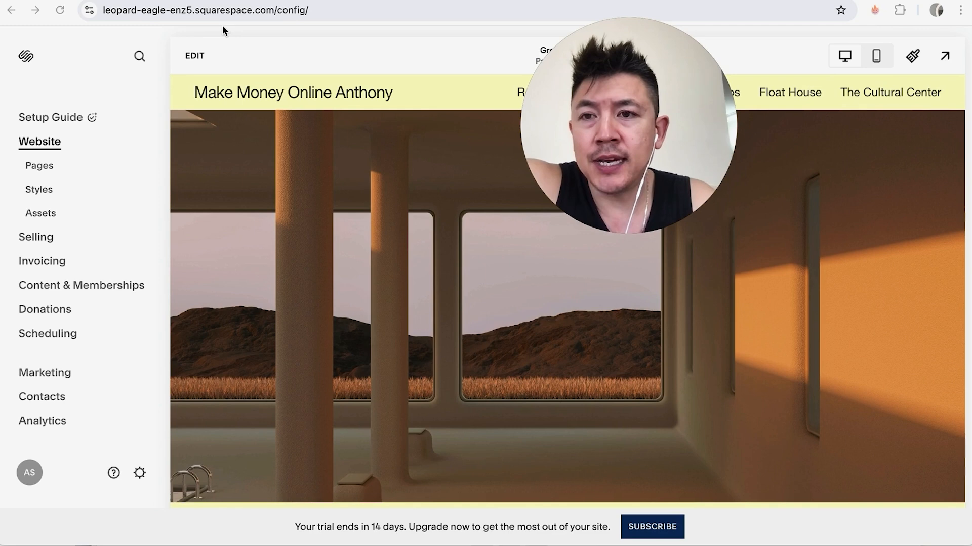
pyautogui.moveTo(55, 92)
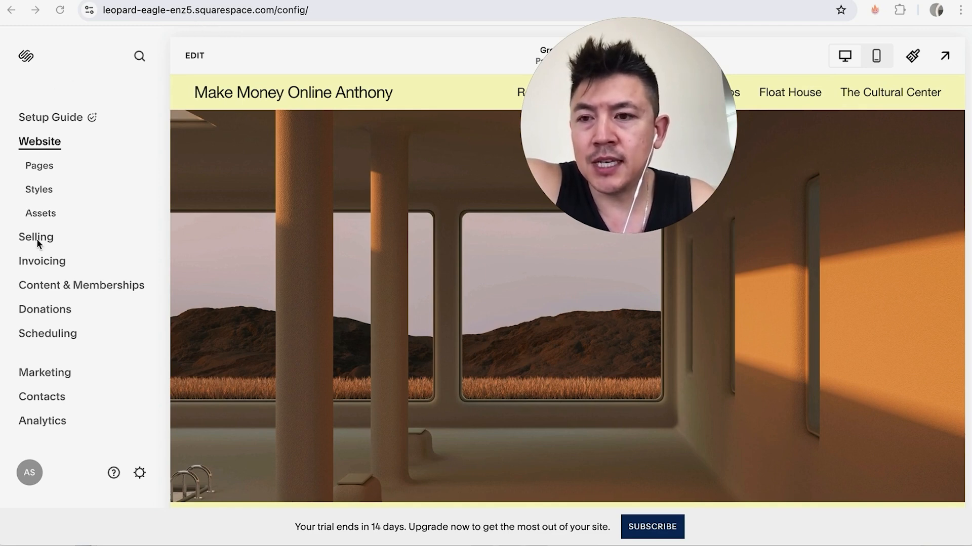
# Open the store's Selling overview from the left sidebar.
pyautogui.click(35, 236)
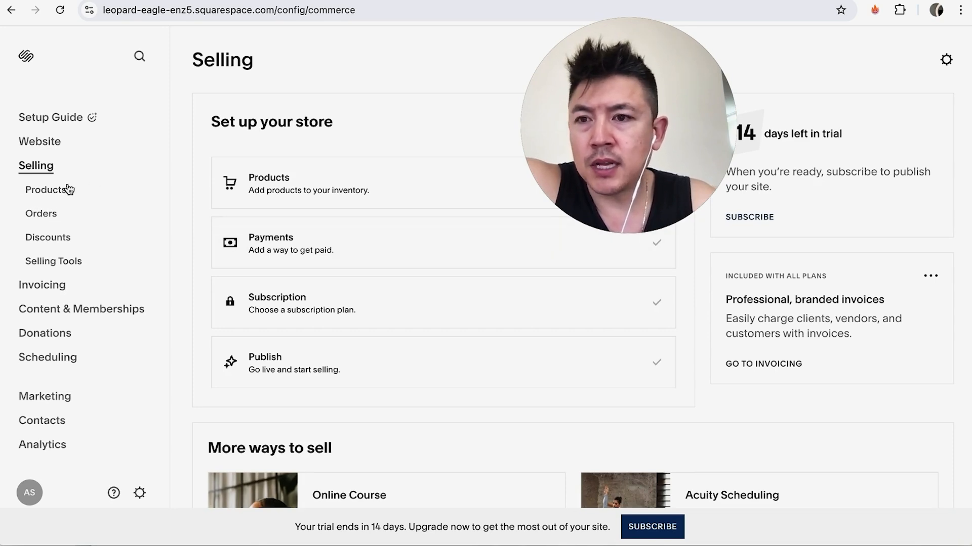
# Start a new product under Products > Services with Add Service.
pyautogui.click(48, 190)
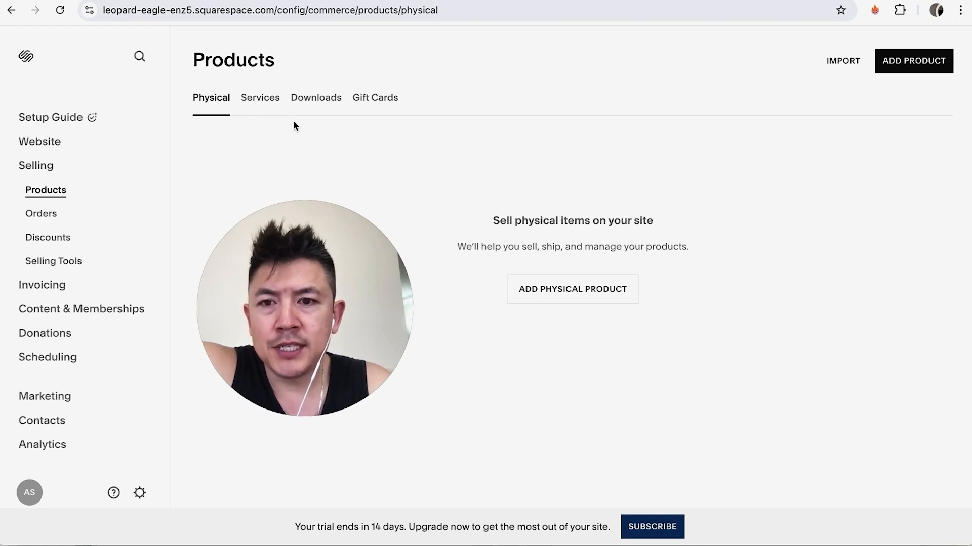
pyautogui.click(259, 97)
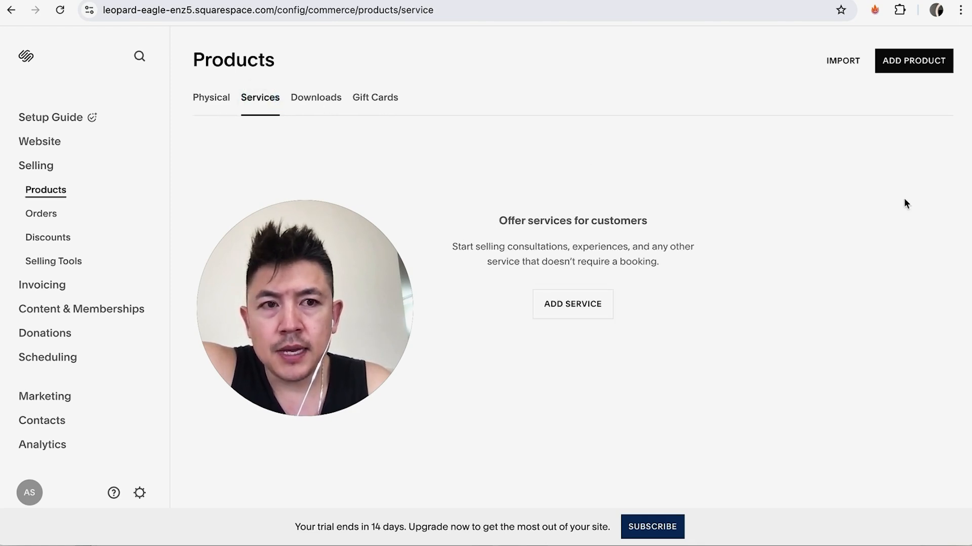
pyautogui.click(572, 304)
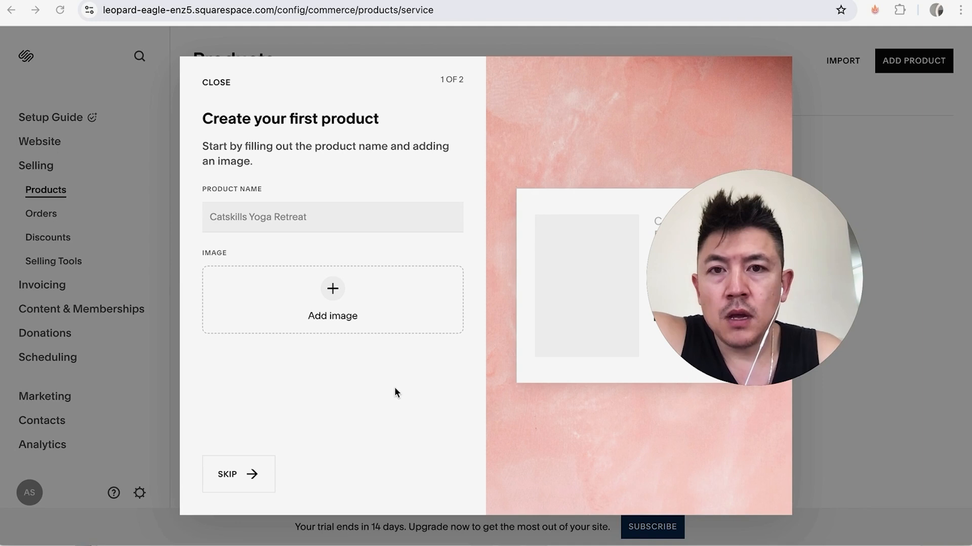
# Name the service 'Youtube Consulting' and upload a blurred-lights product image.
pyautogui.click(260, 217)
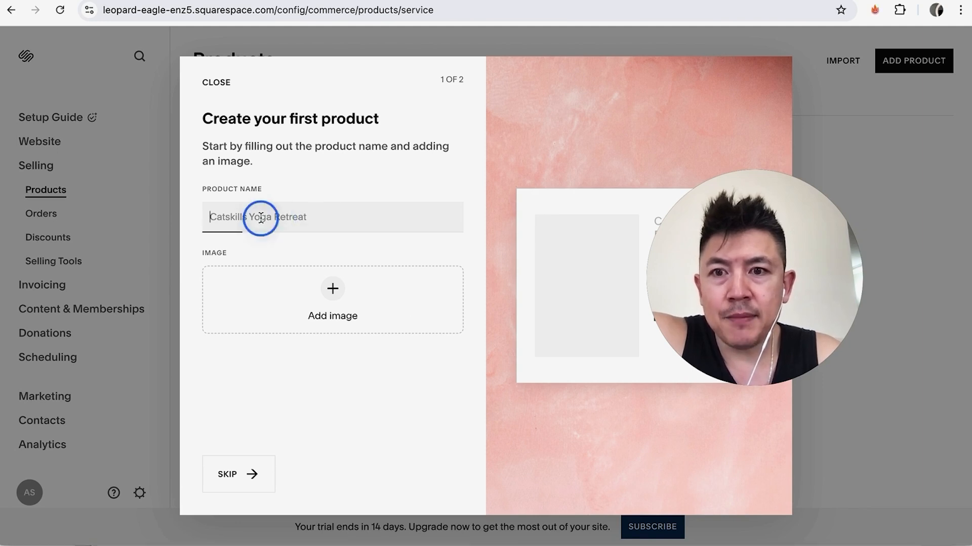
pyautogui.write('Youtube Consulting')
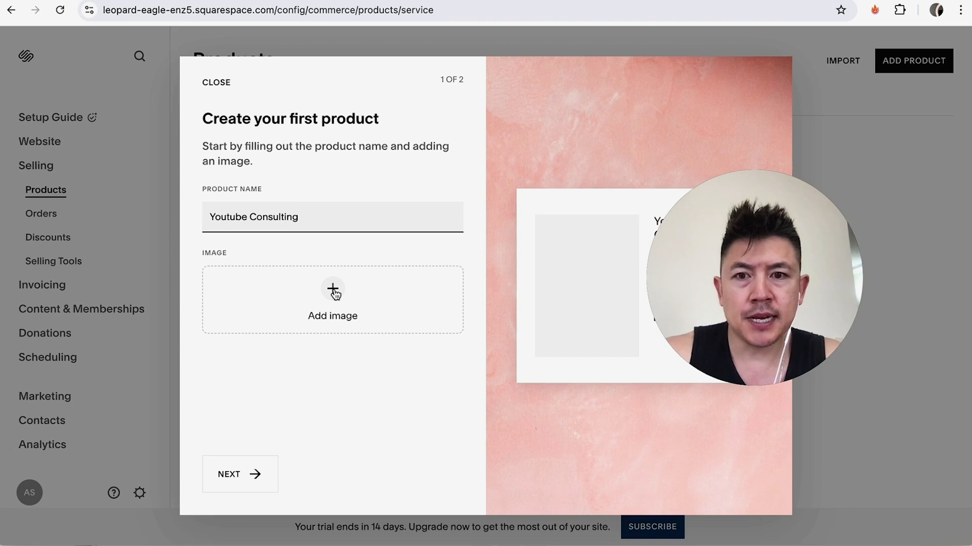
pyautogui.click(333, 292)
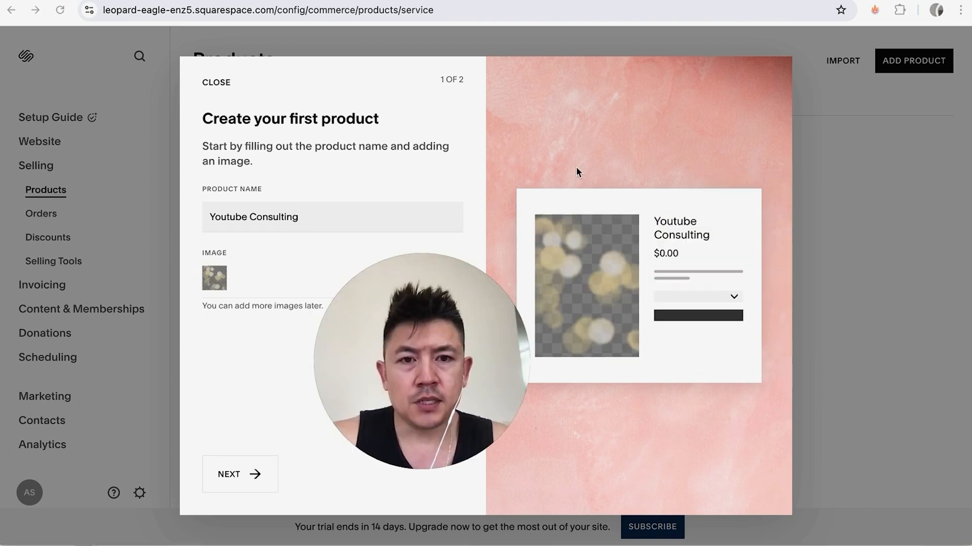
pyautogui.moveTo(726, 336)
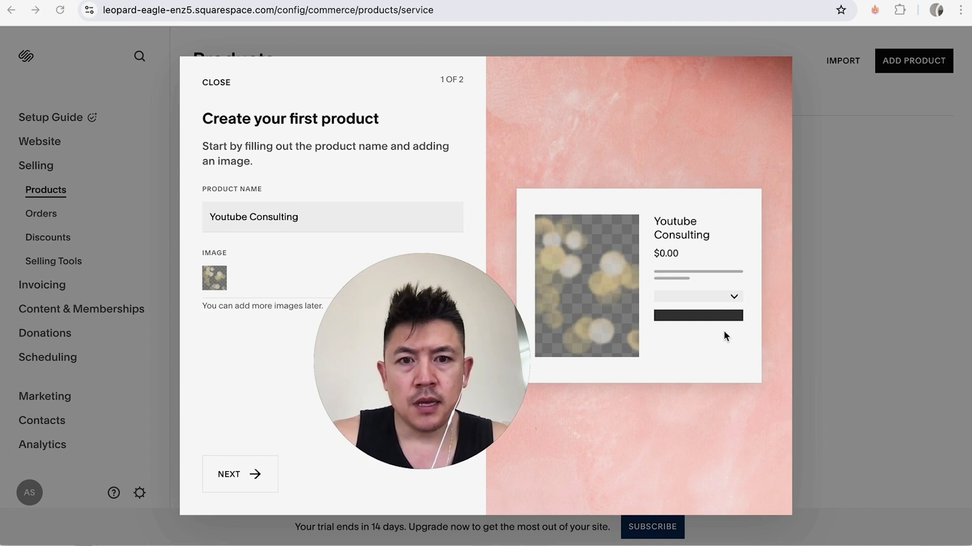
pyautogui.moveTo(188, 337)
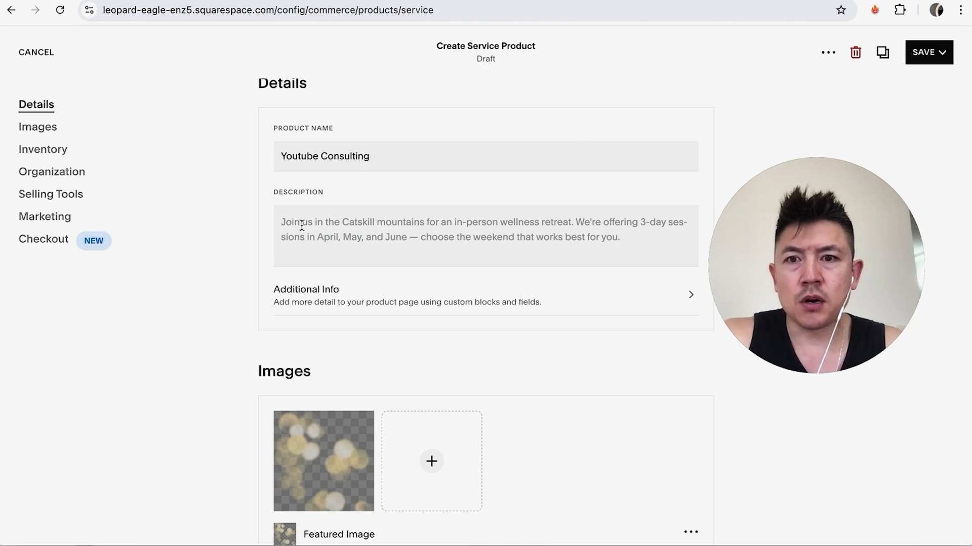
# Add the description 'Call me to discuss your fame on Youtube', leaving Additional Info empty.
pyautogui.click(301, 230)
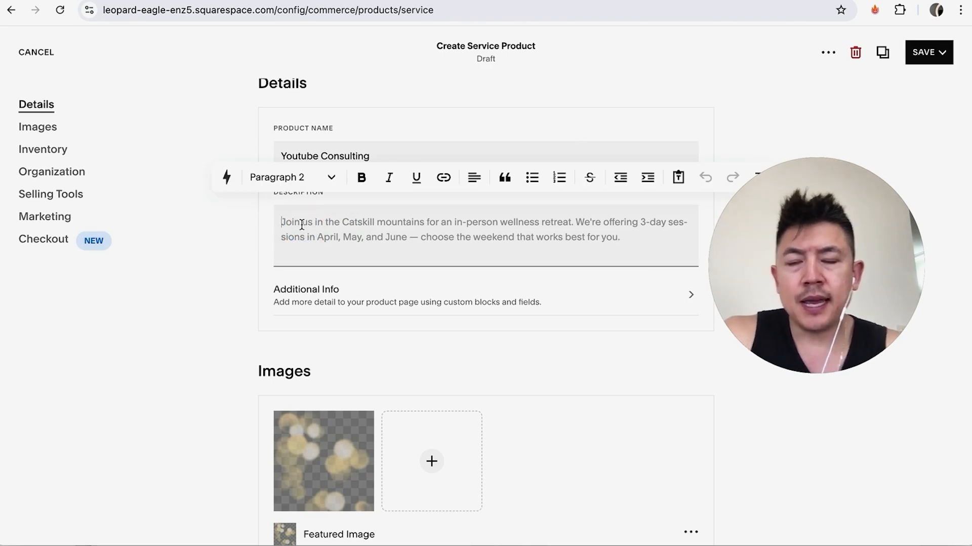
pyautogui.write('Call me to discuss your fame on Youtube')
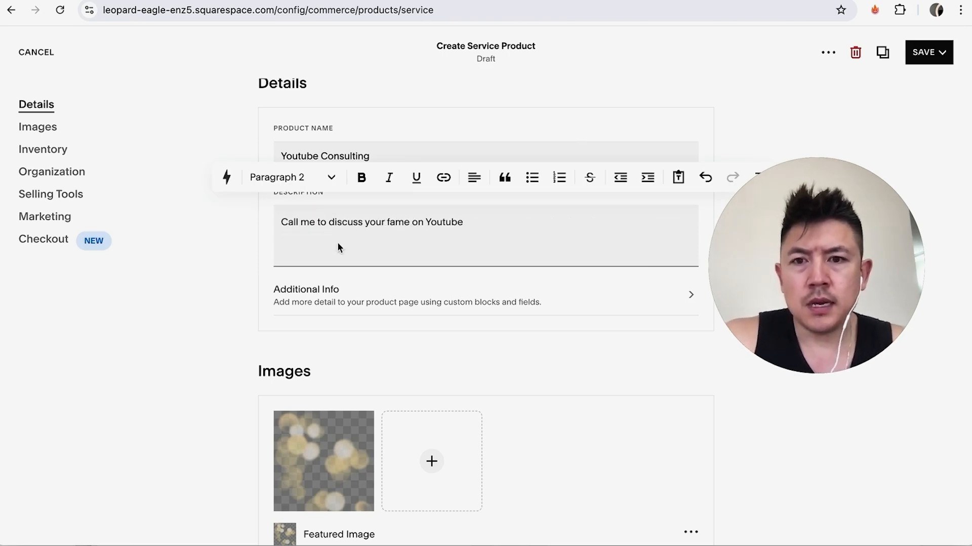
pyautogui.click(414, 304)
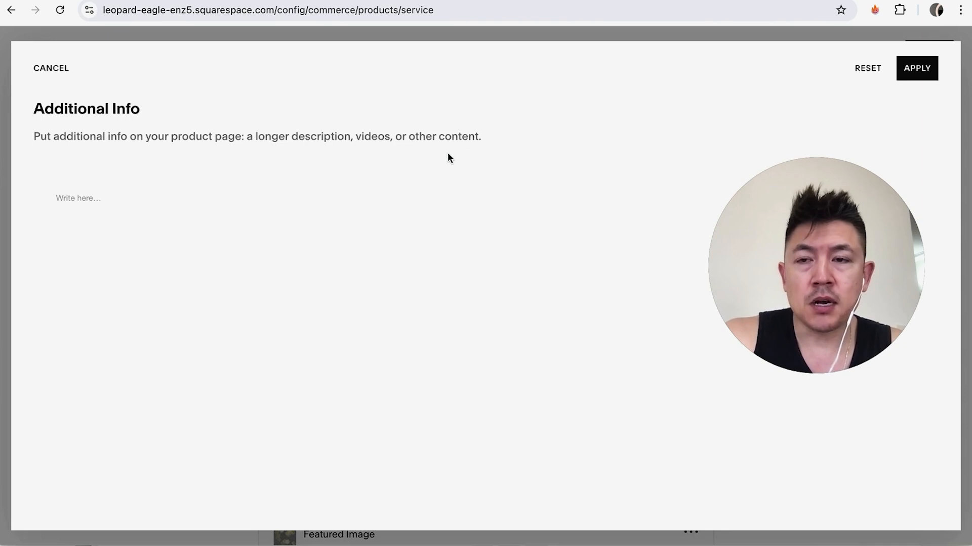
pyautogui.click(51, 67)
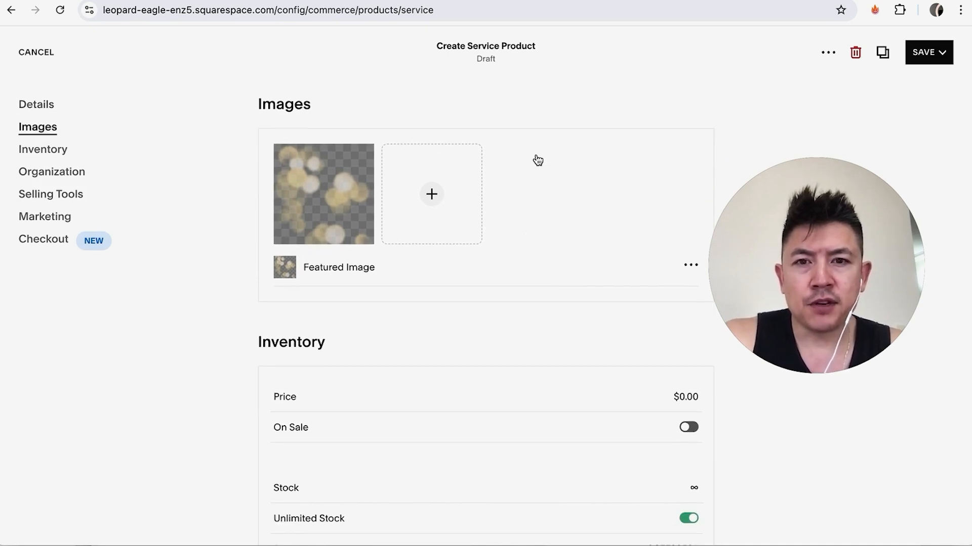
pyautogui.moveTo(323, 193)
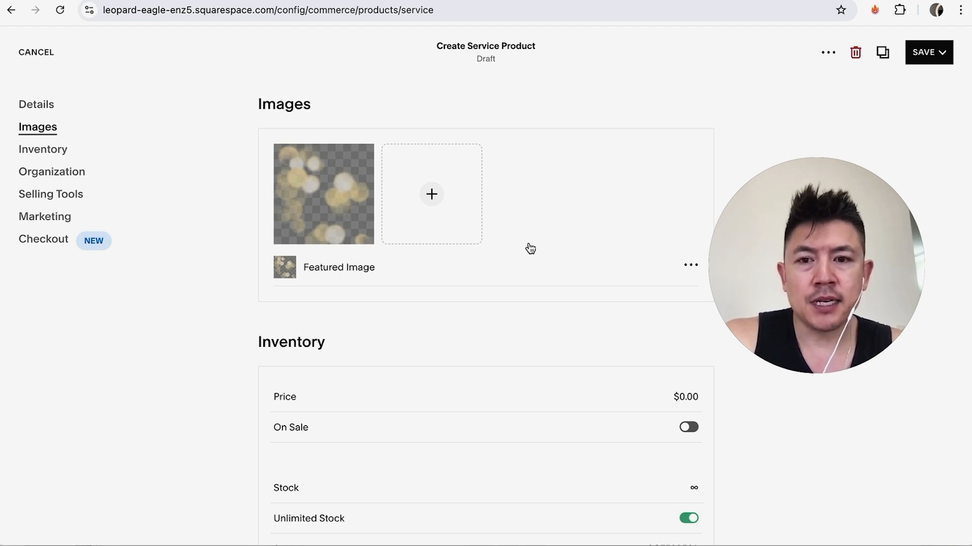
# Set the price to $500 and put it on sale for $250.
pyautogui.write('500')
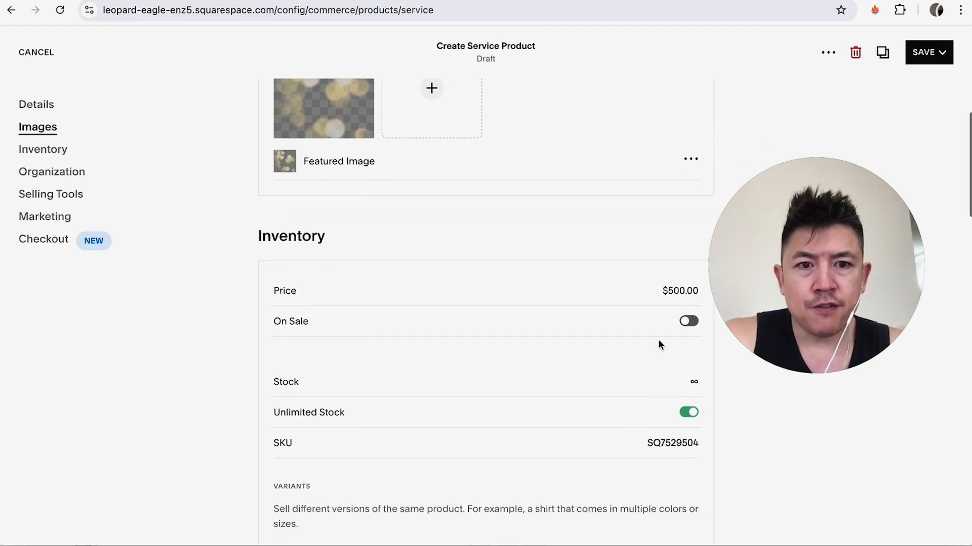
pyautogui.click(688, 321)
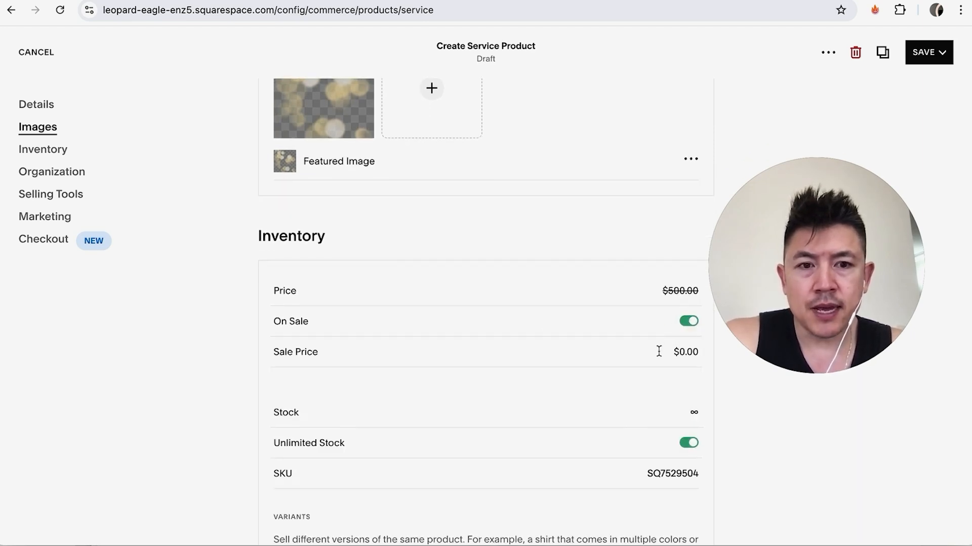
pyautogui.write('25')
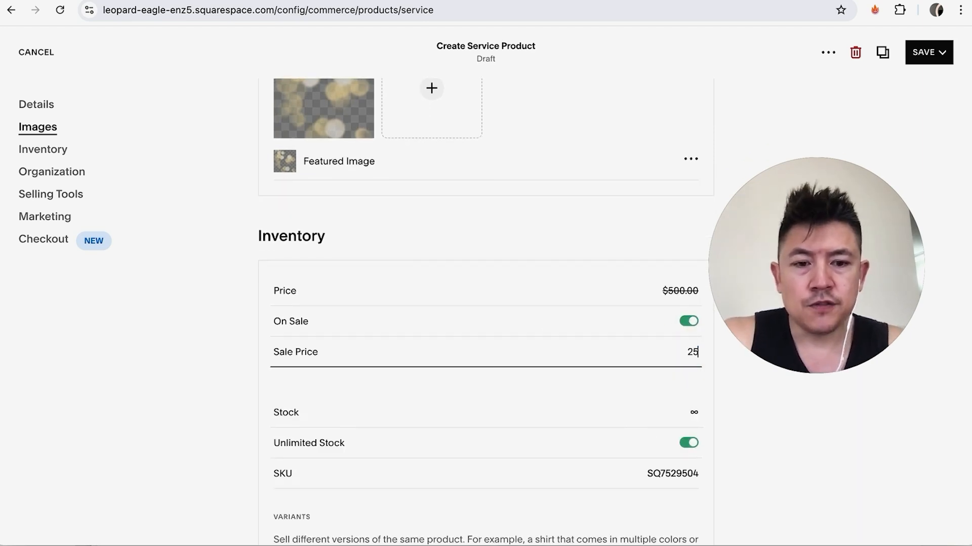
pyautogui.click(573, 337)
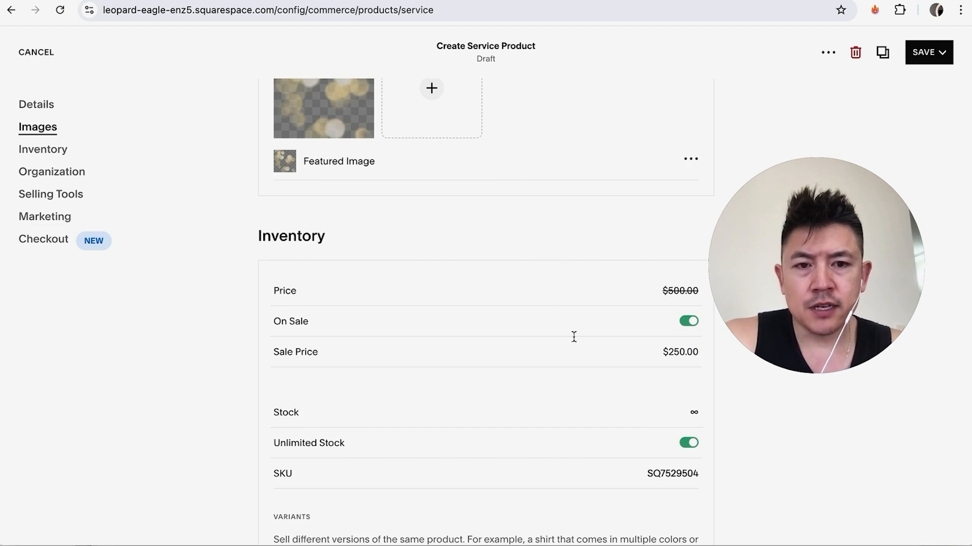
pyautogui.moveTo(611, 417)
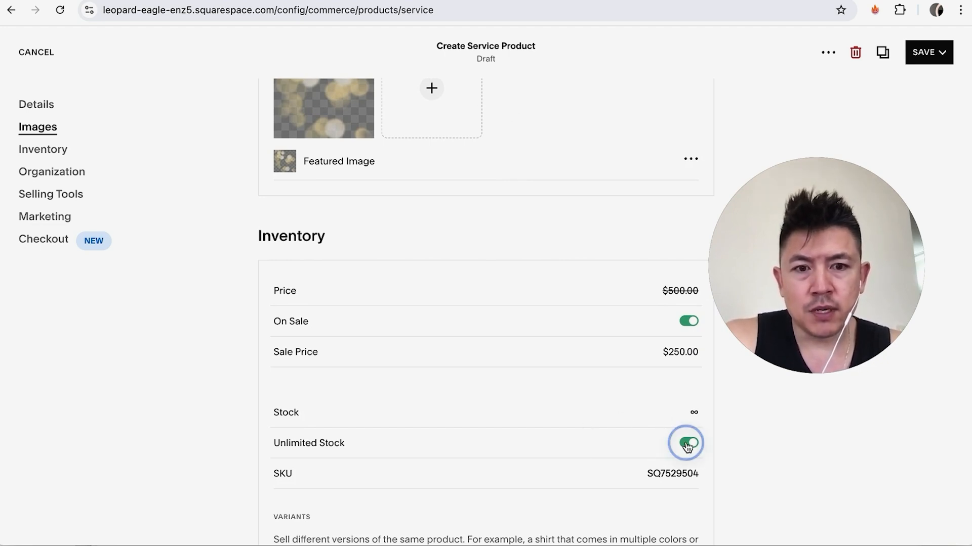
# Limit stock to 100 and set the SKU to 'YoutubeSERvices'.
pyautogui.click(687, 442)
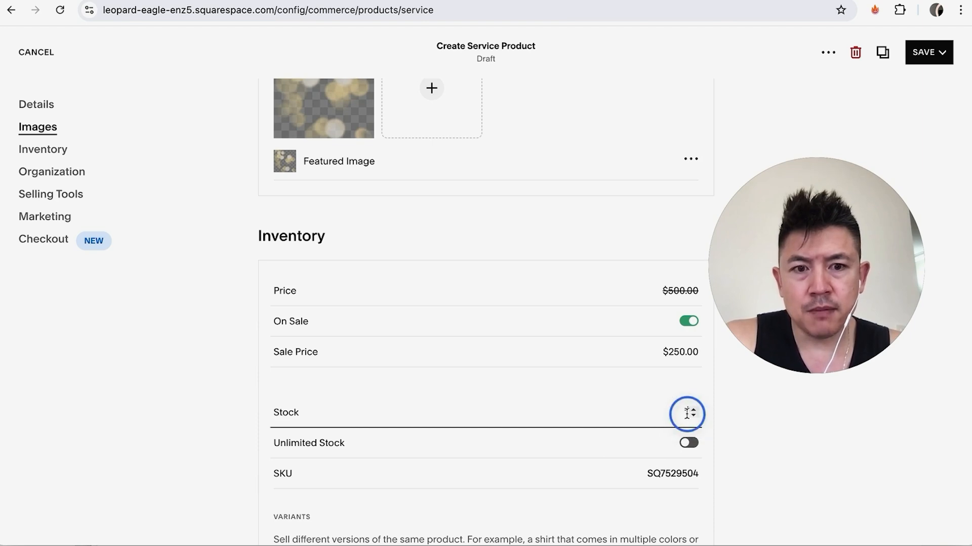
pyautogui.write('100')
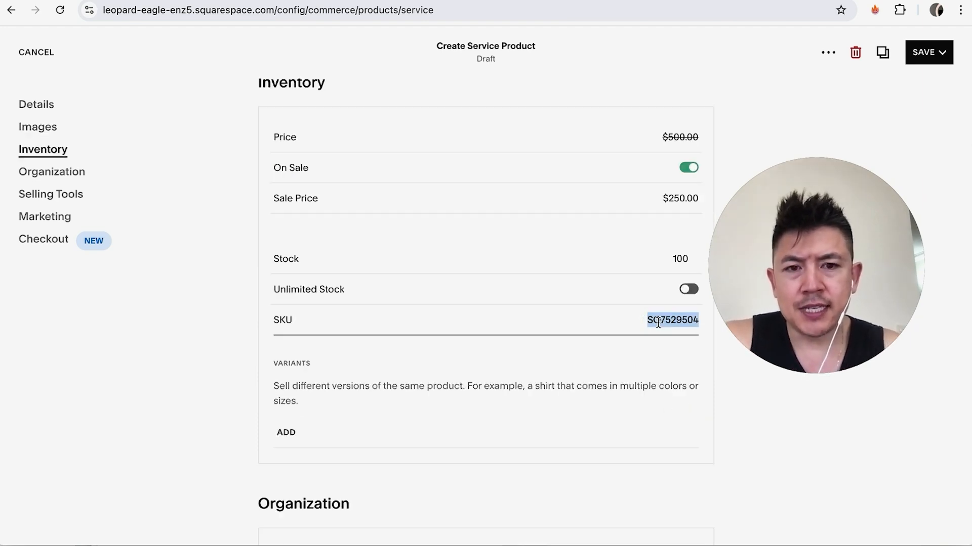
pyautogui.write('YoutubeSERvices')
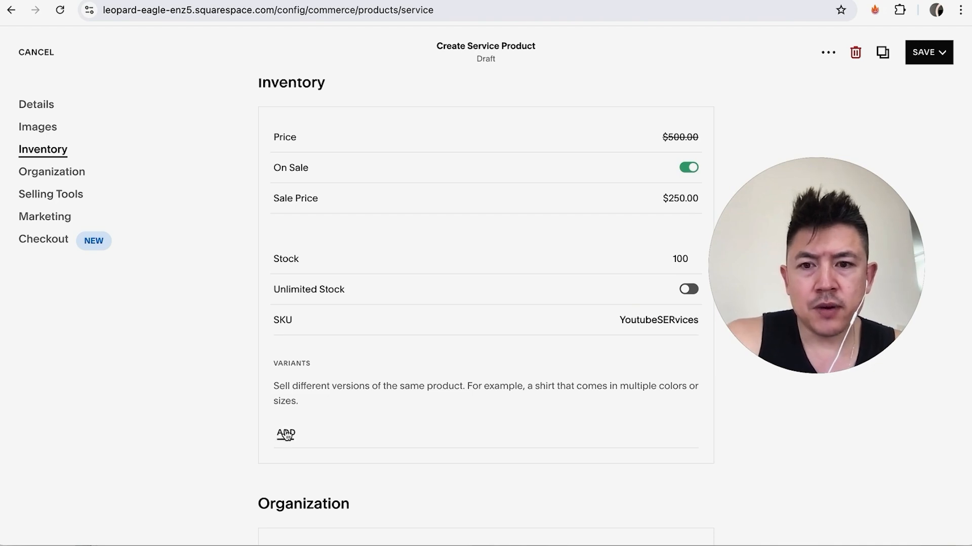
pyautogui.click(285, 434)
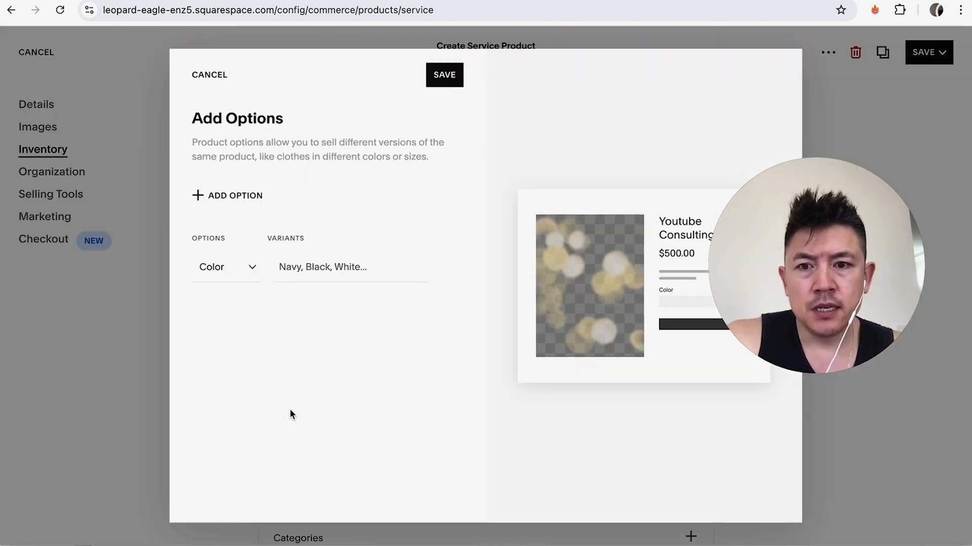
pyautogui.click(234, 195)
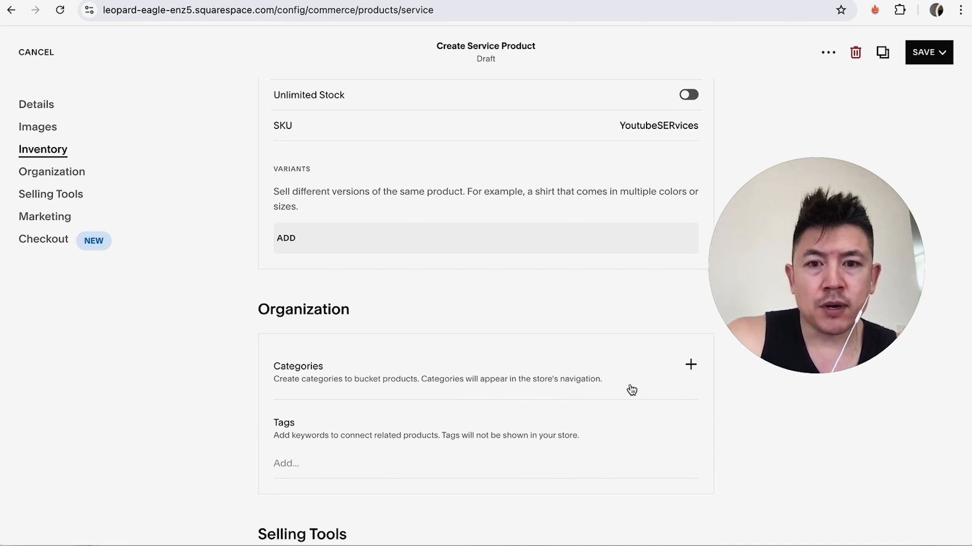
pyautogui.moveTo(676, 386)
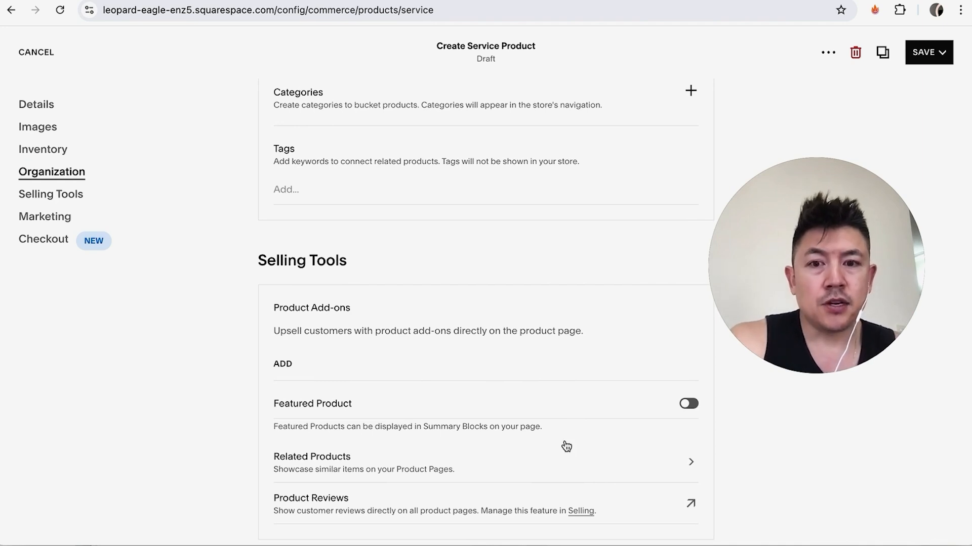
pyautogui.scroll(-3)
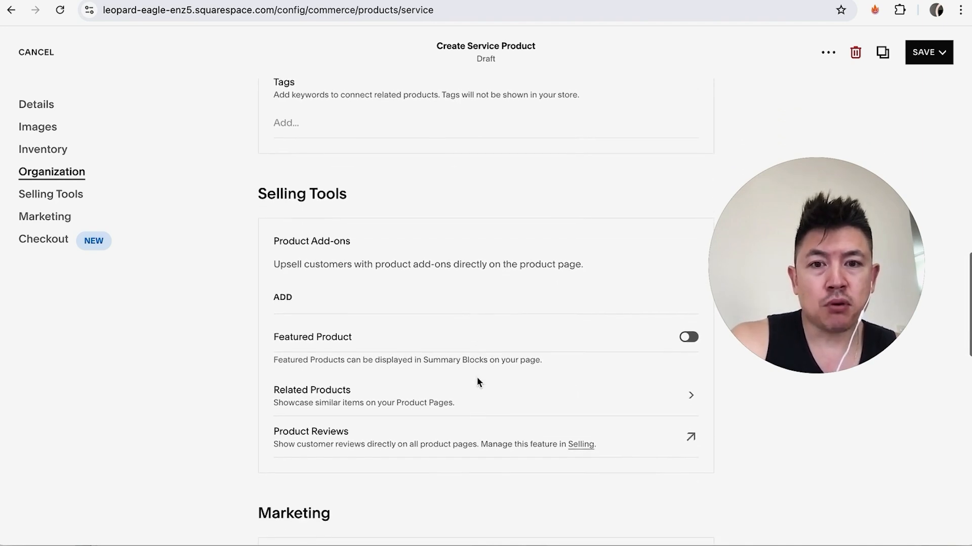
pyautogui.scroll(-3)
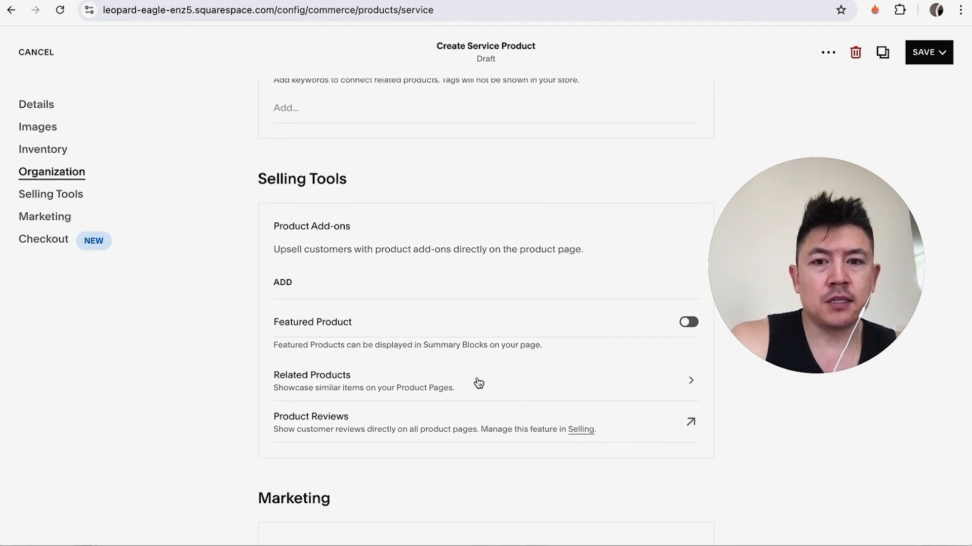
pyautogui.scroll(-3)
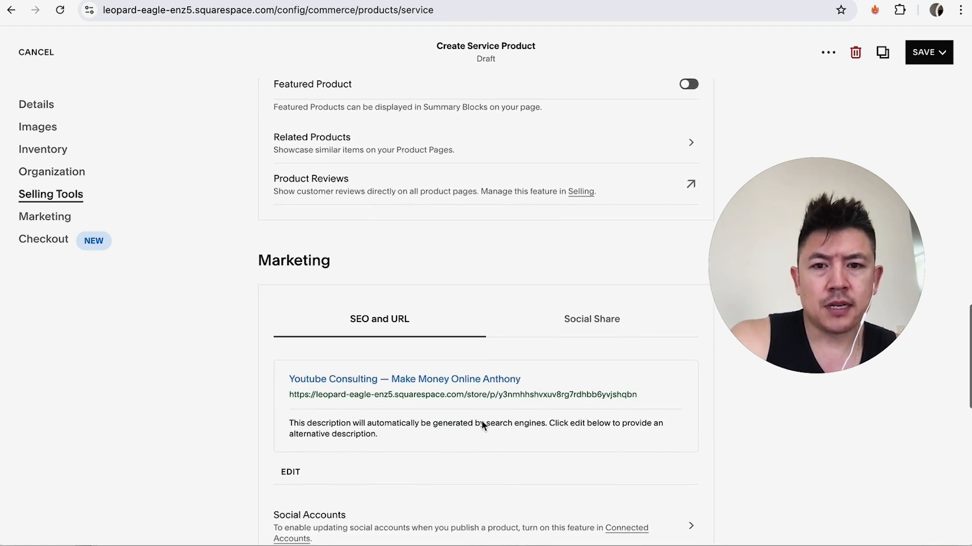
pyautogui.scroll(-3)
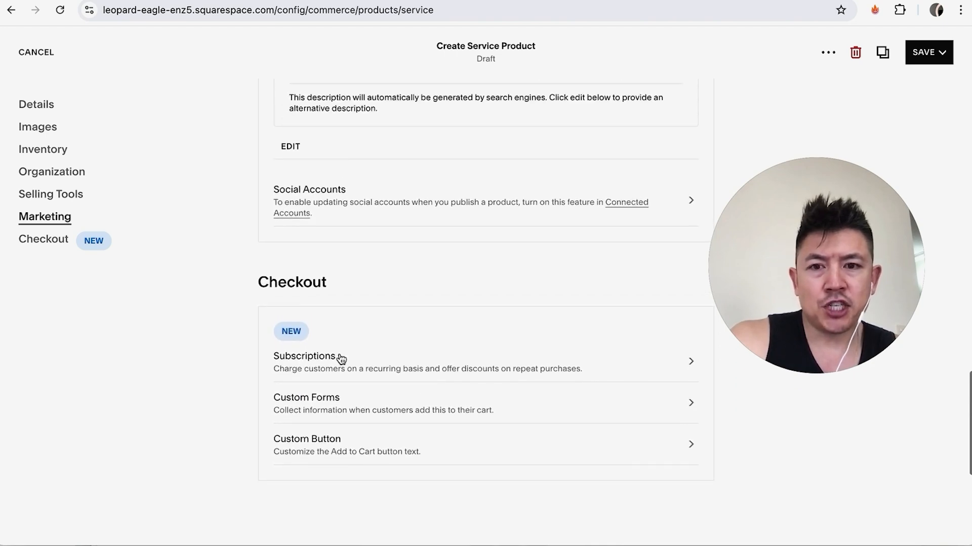
pyautogui.moveTo(643, 366)
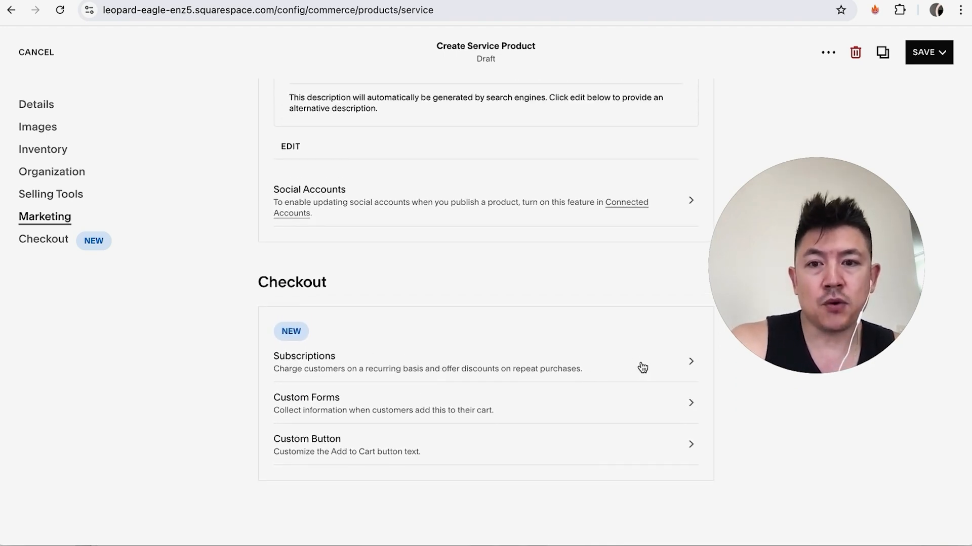
pyautogui.scroll(-3)
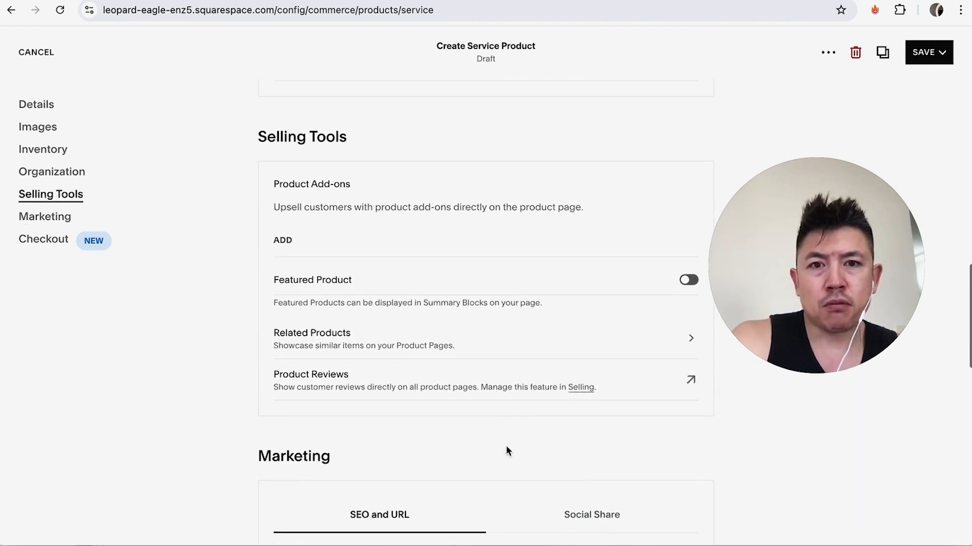
pyautogui.click(37, 127)
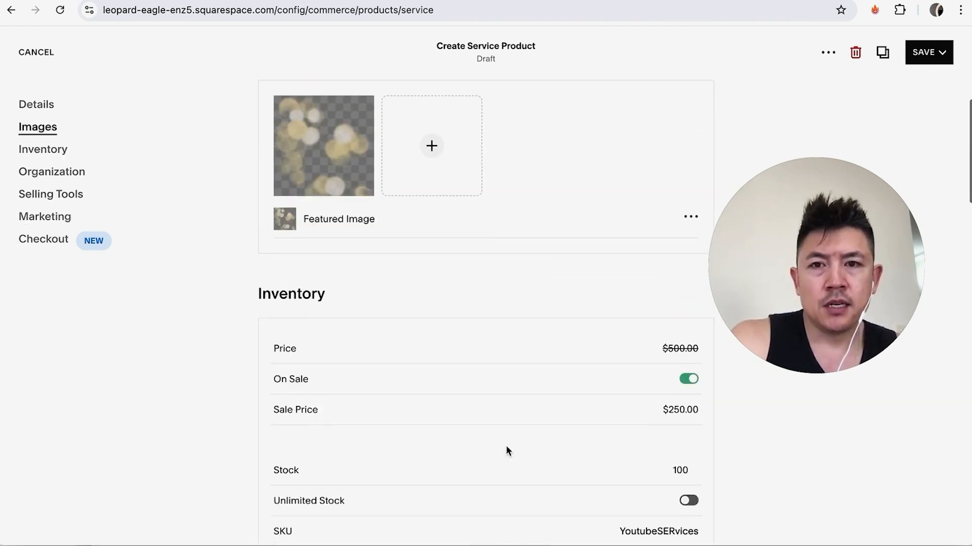
pyautogui.click(36, 104)
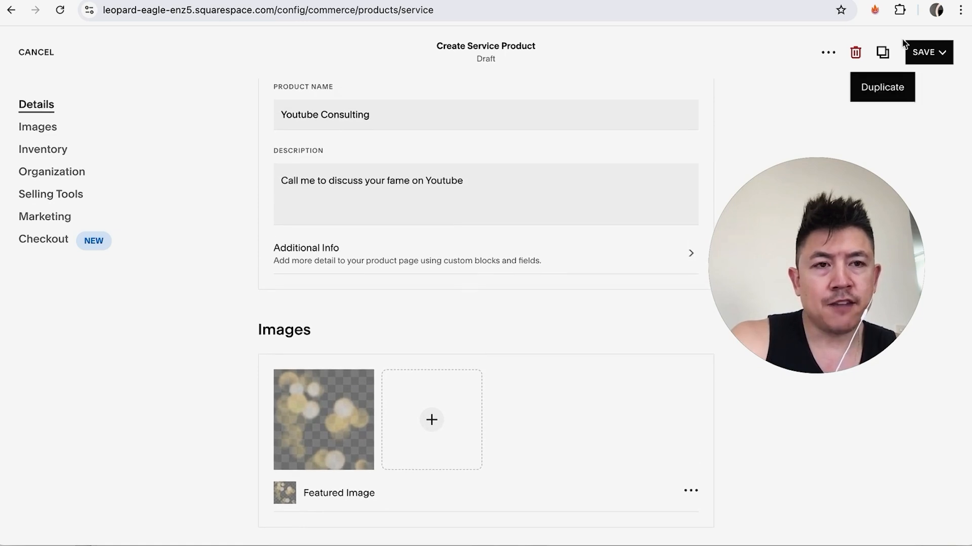
# Save Youtube Consulting and switch its visibility from Hidden to Public.
pyautogui.click(35, 52)
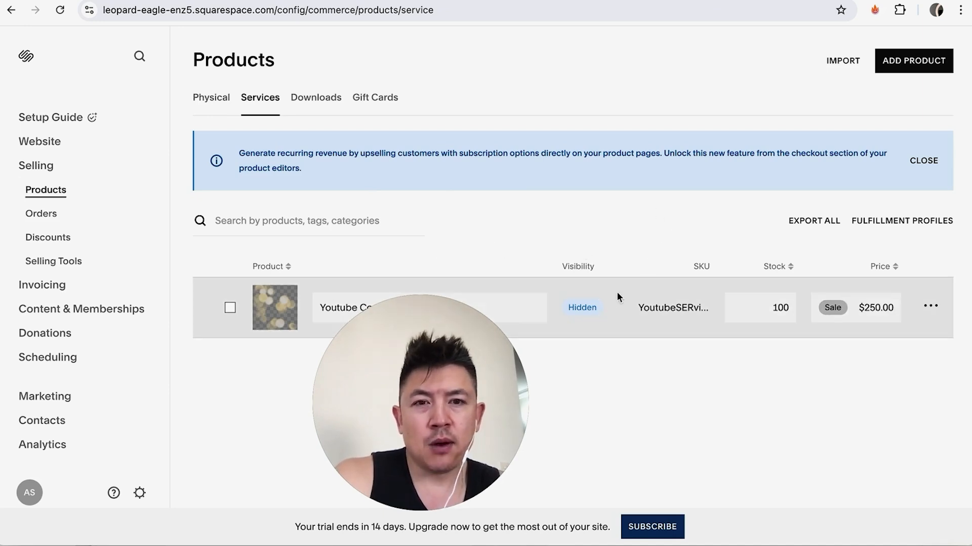
pyautogui.click(581, 307)
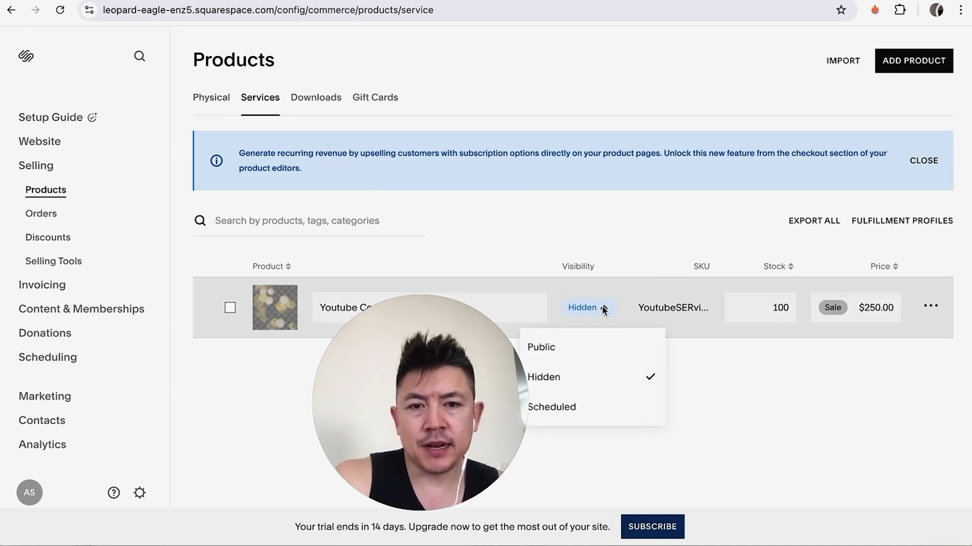
pyautogui.click(540, 347)
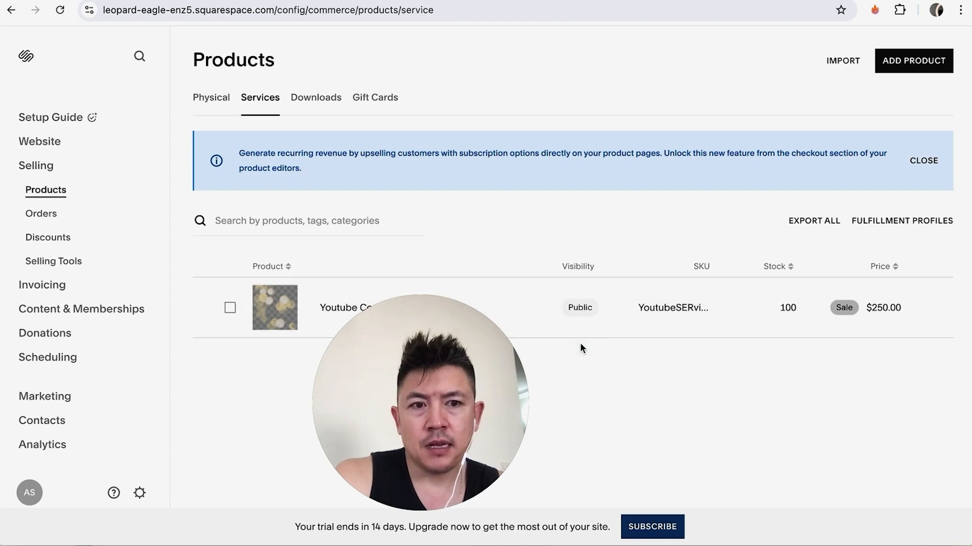